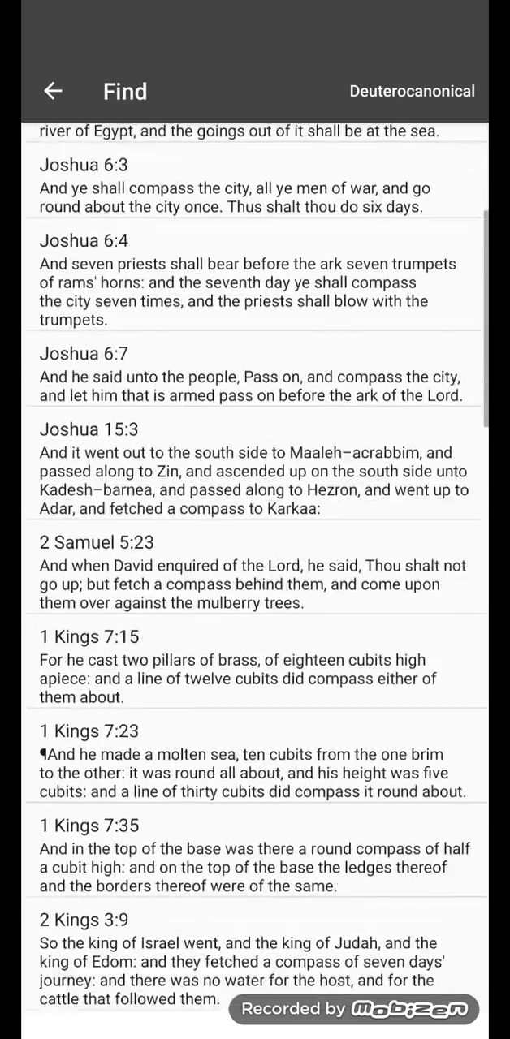
Step: Scroll past the old compass results, then edit the search query text ('woman')
scroll(down, 3)
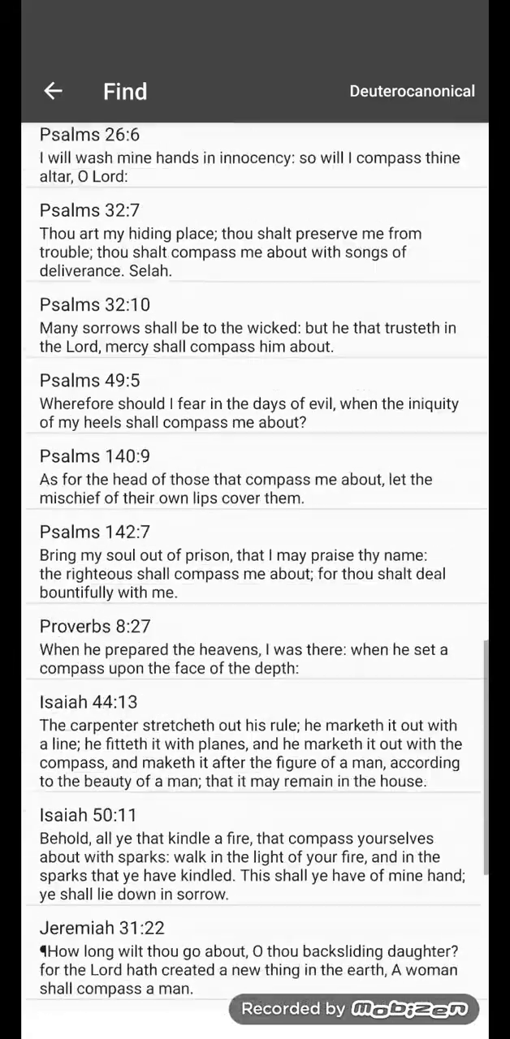
scroll(down, 3)
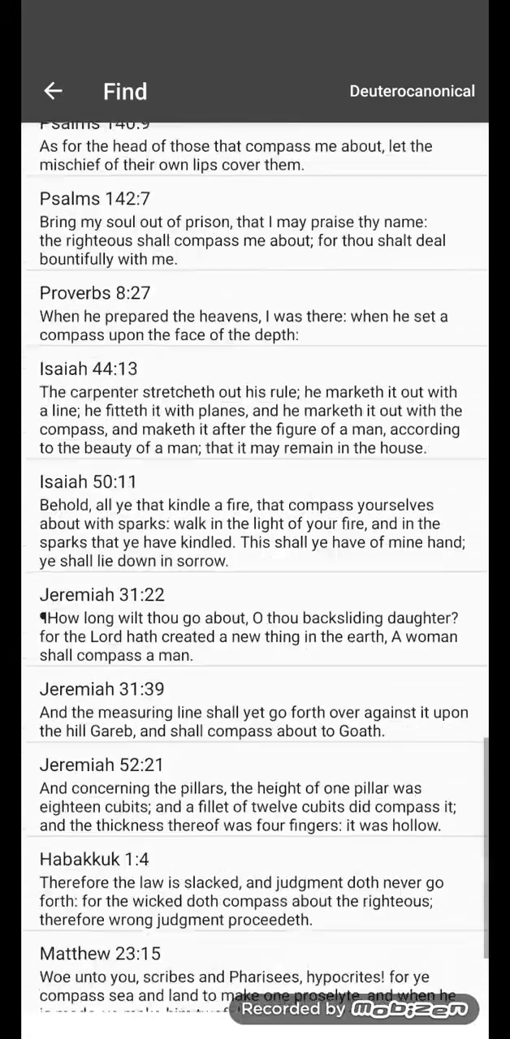
scroll(down, 3)
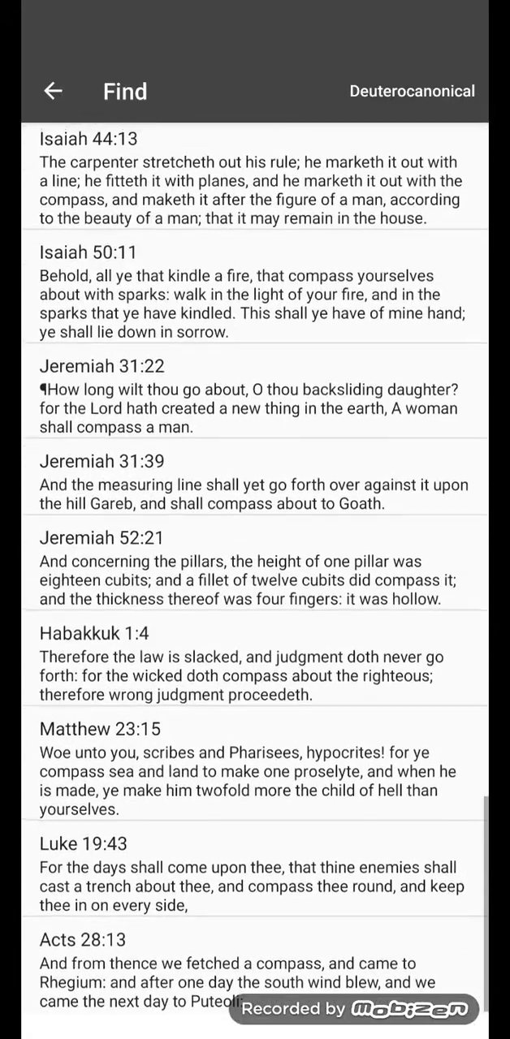
scroll(down, 3)
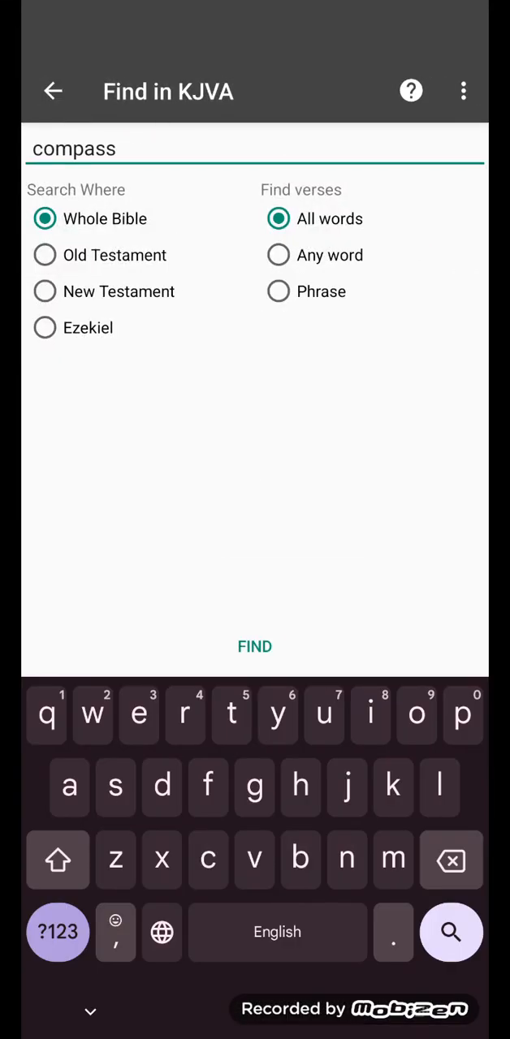
text(w)
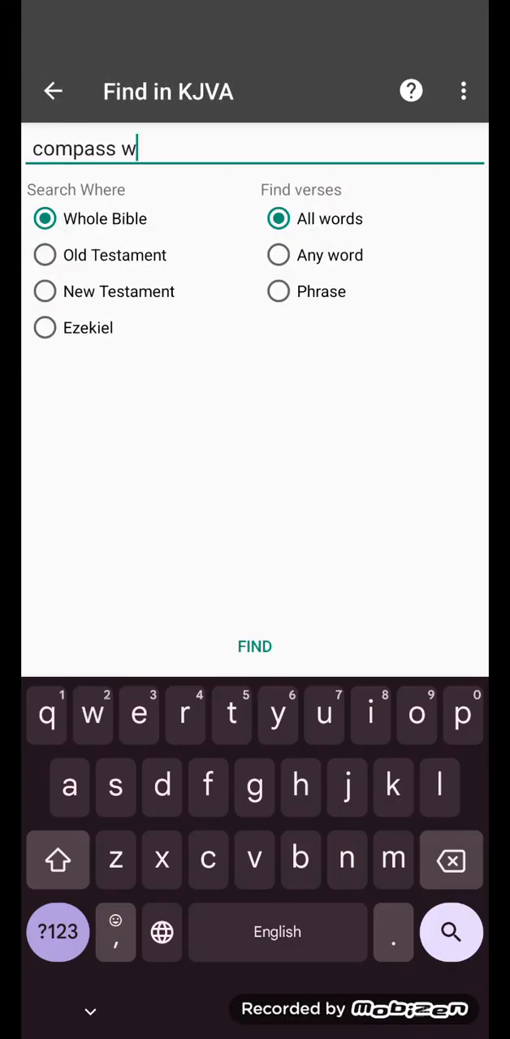
text(oman)
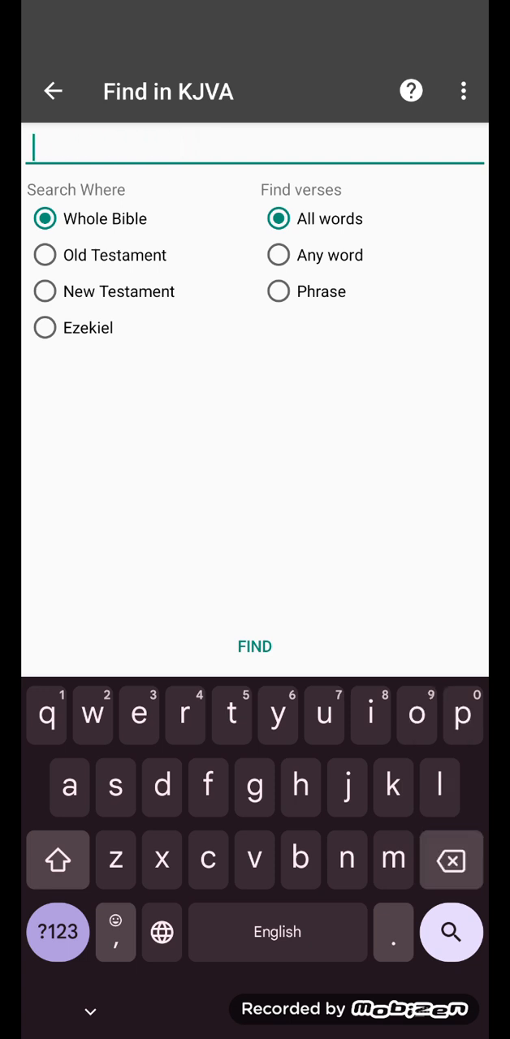
Step: Search the whole Bible for 'we will eat our own bread'
text(we will)
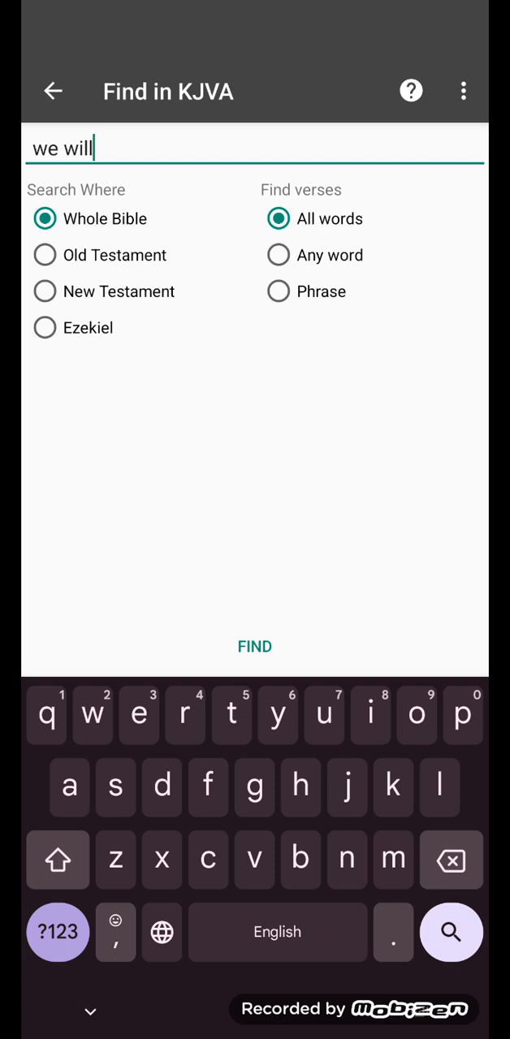
text(eat)
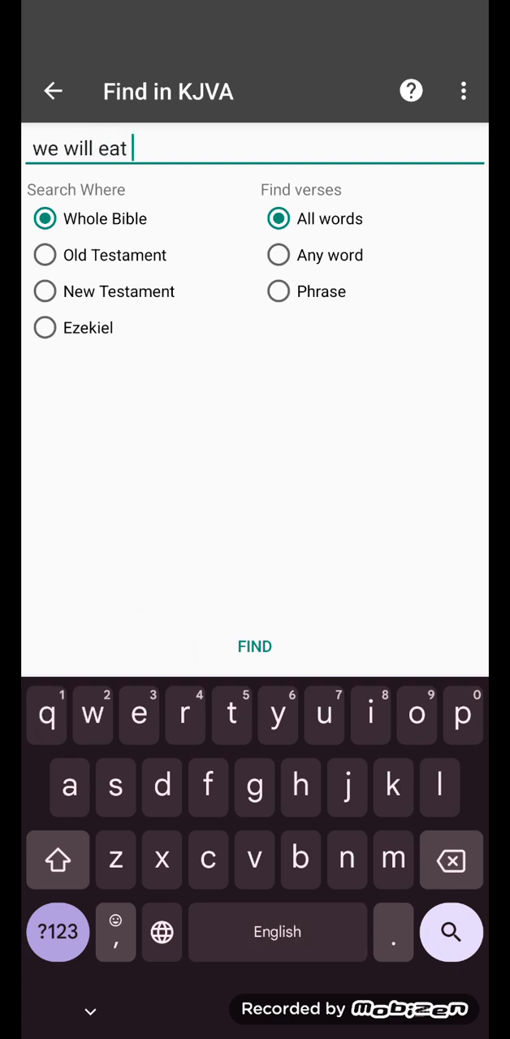
text(our ow)
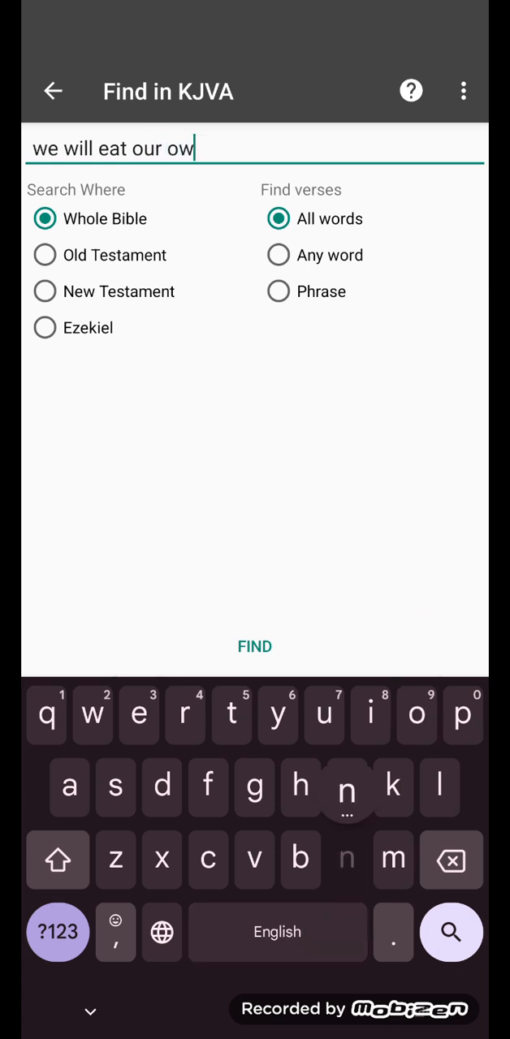
text(n bread)
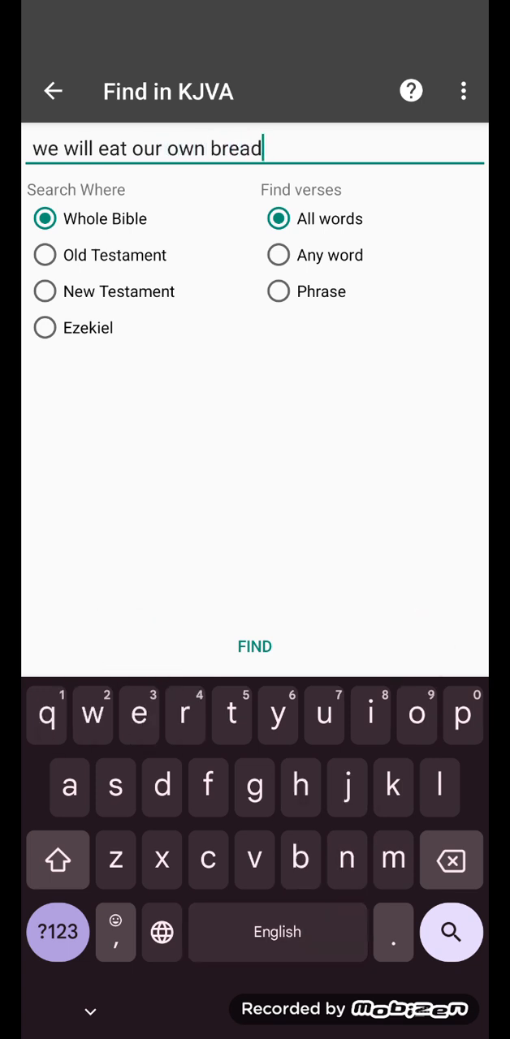
click(254, 645)
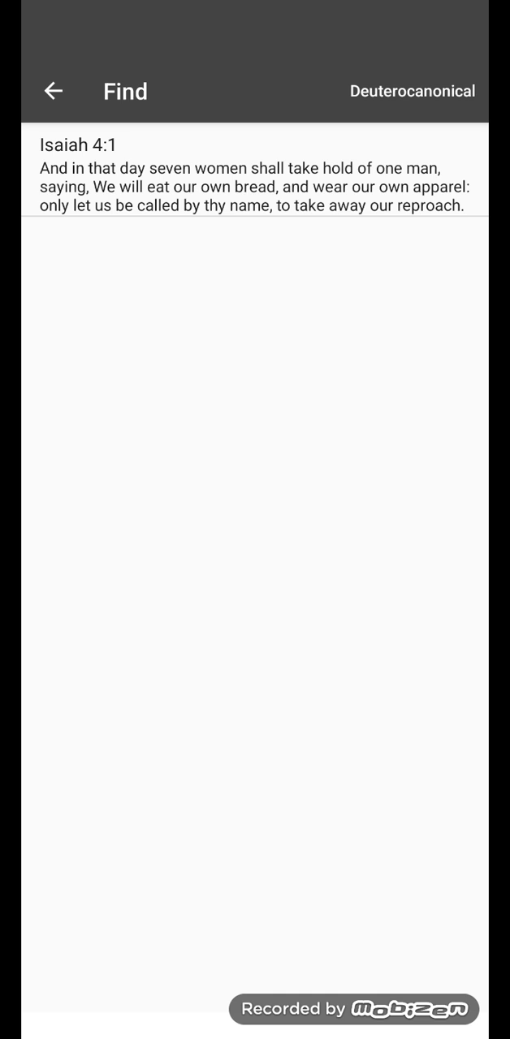